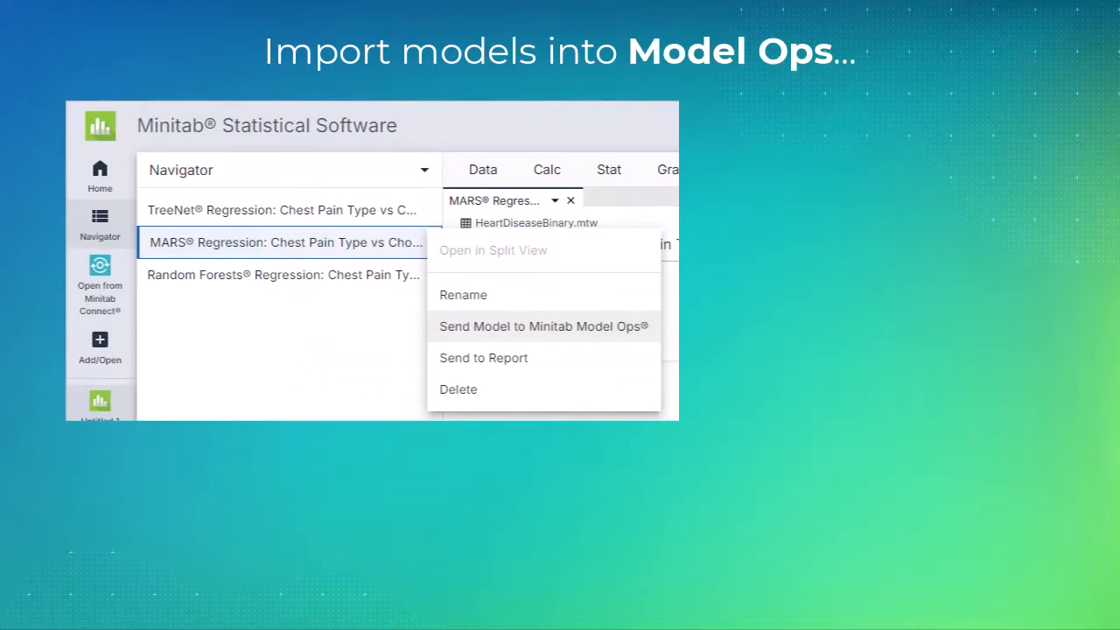
Step: Send the MARS Regression model from the Navigator to Minitab Model Ops
left_click(542, 325)
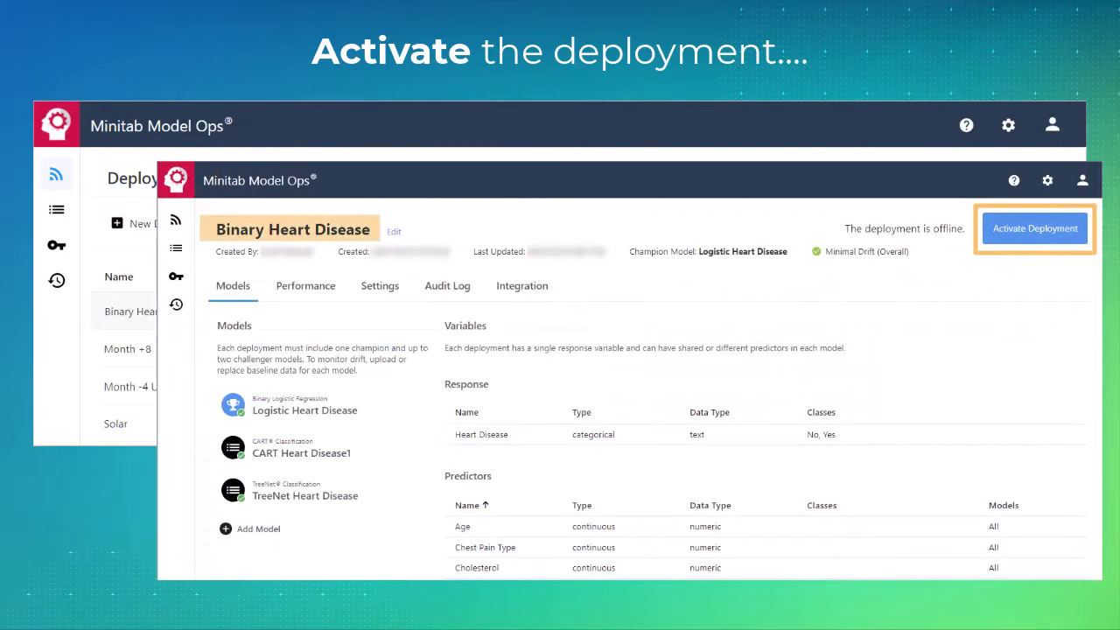
Step: Activate the Binary Heart Disease deployment
left_click(1035, 229)
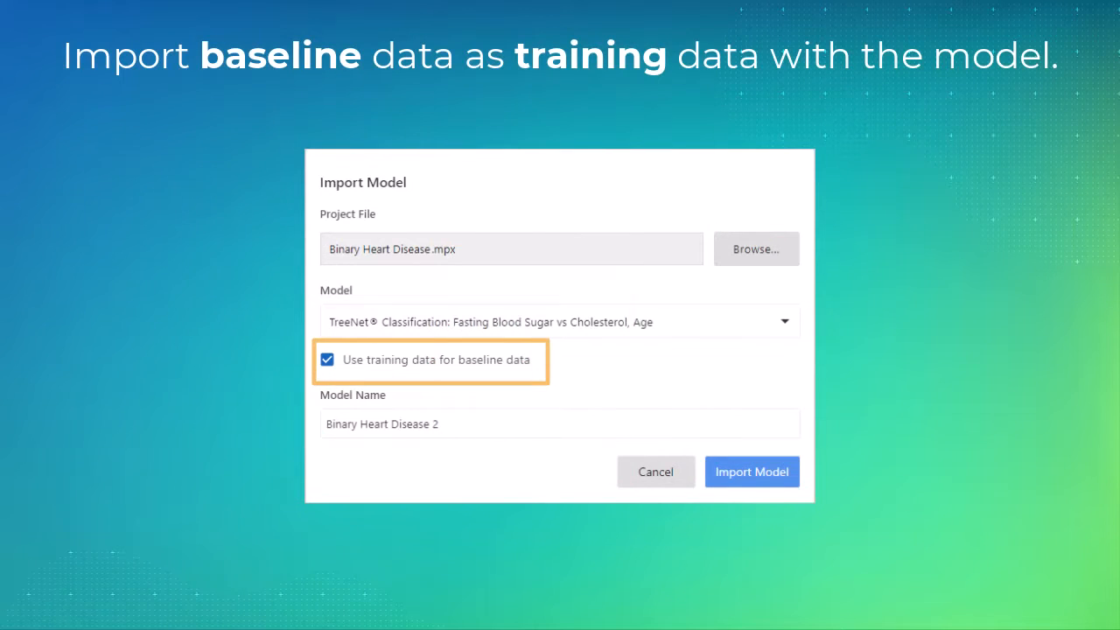
Step: Import the TreeNet model from Binary Heart Disease.mpx, using training data as baseline
left_click(751, 471)
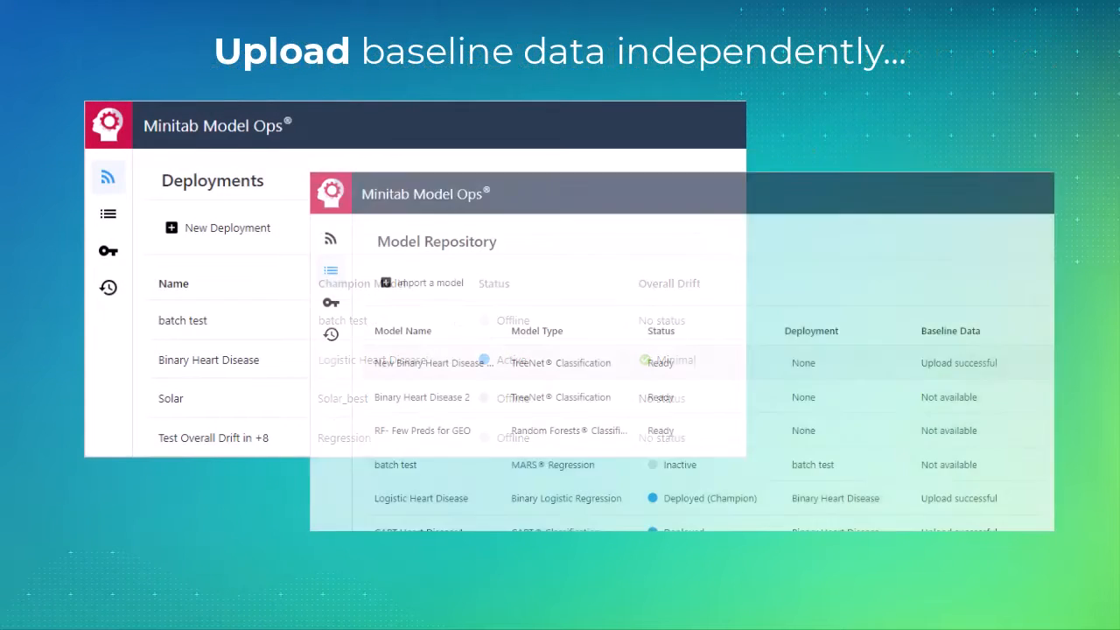